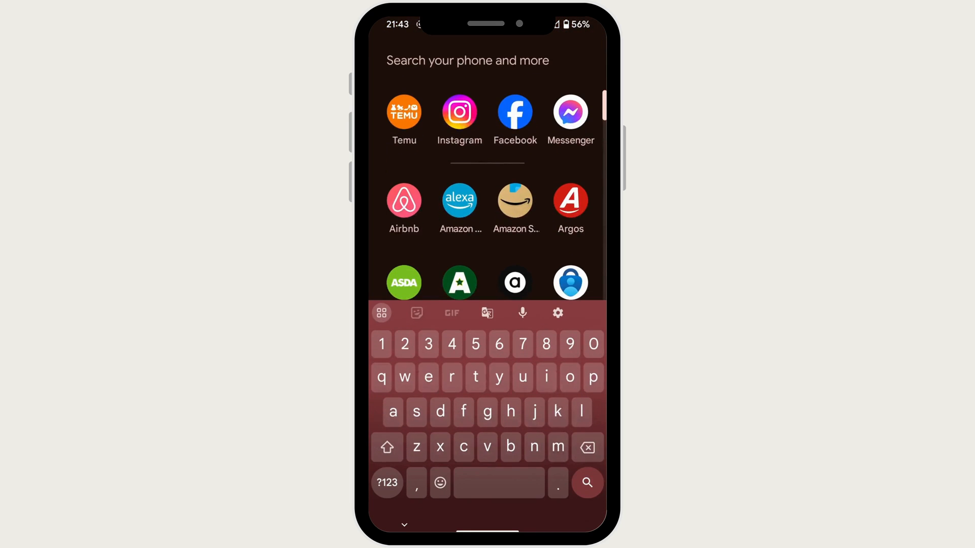
Find Messenger via a launcher search for 'me' and reach its App info page
text(me)
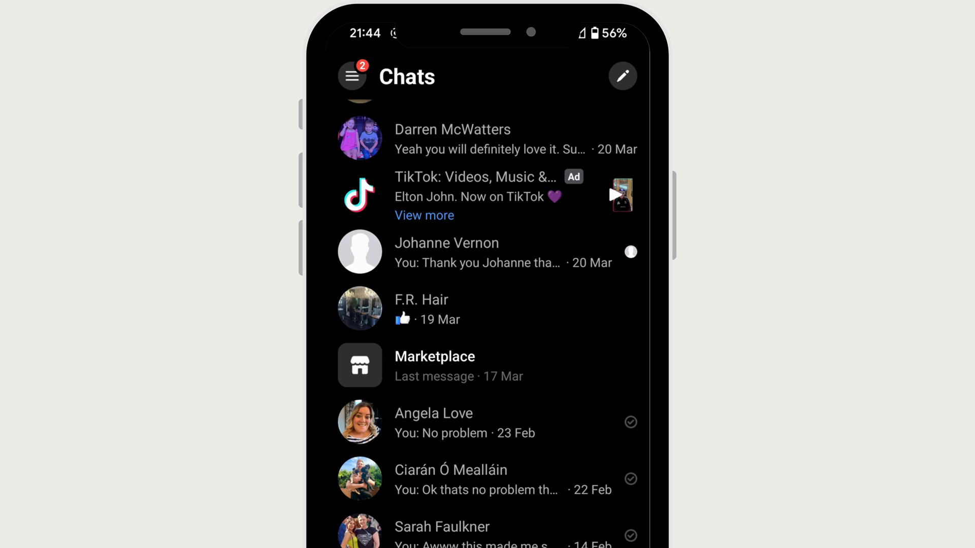
click(435, 364)
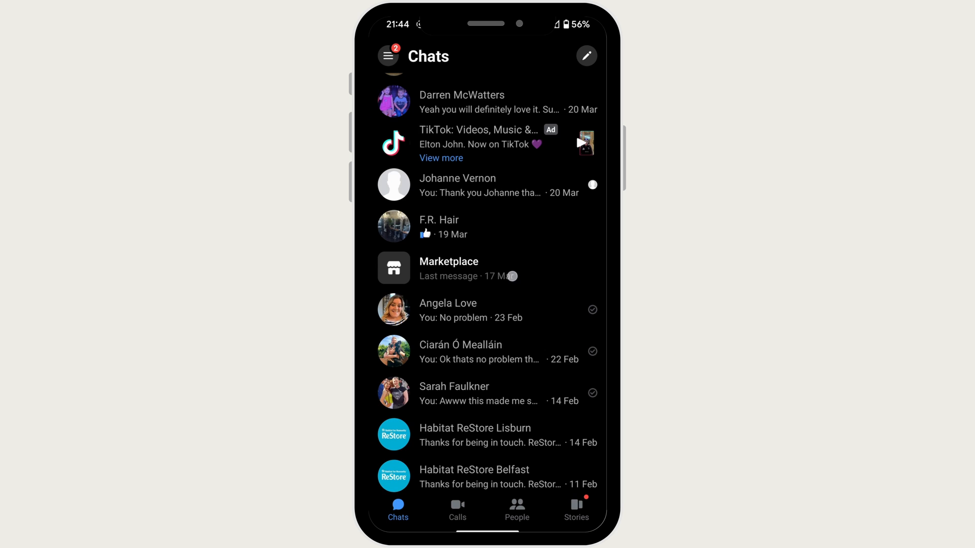
scroll(down, 3)
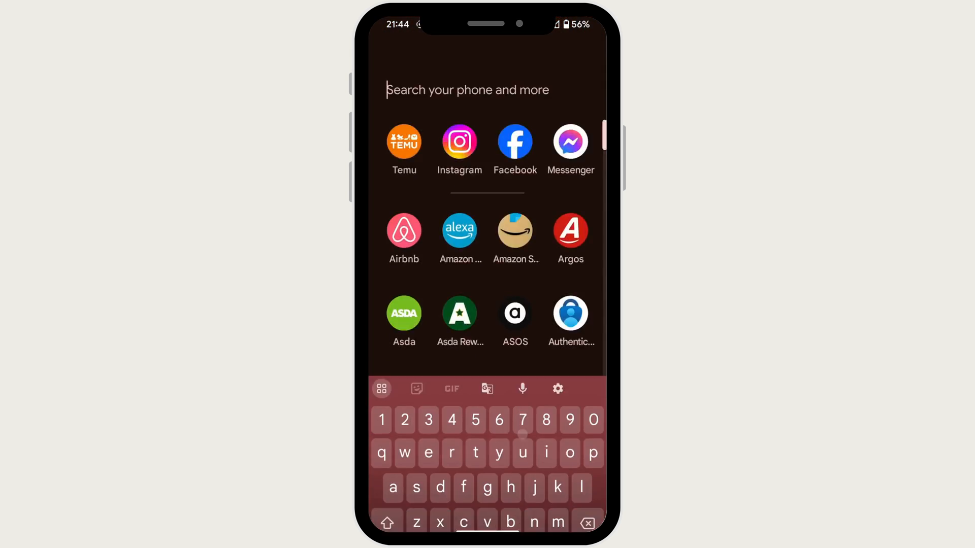
text(me)
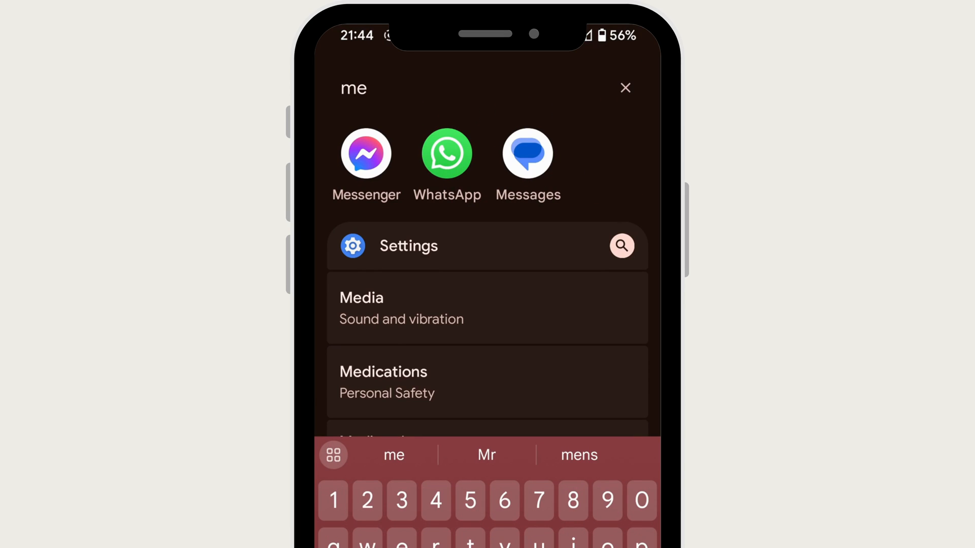
click(366, 154)
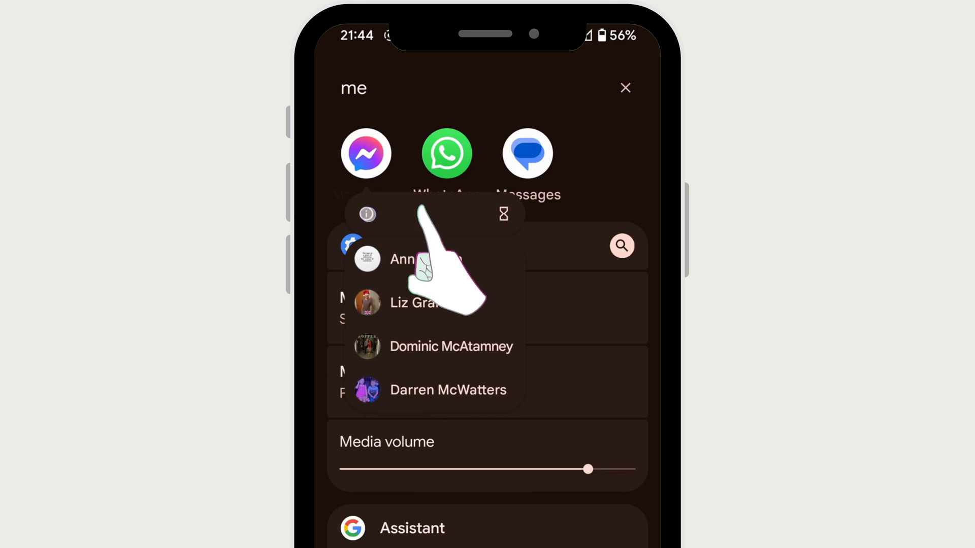
click(367, 214)
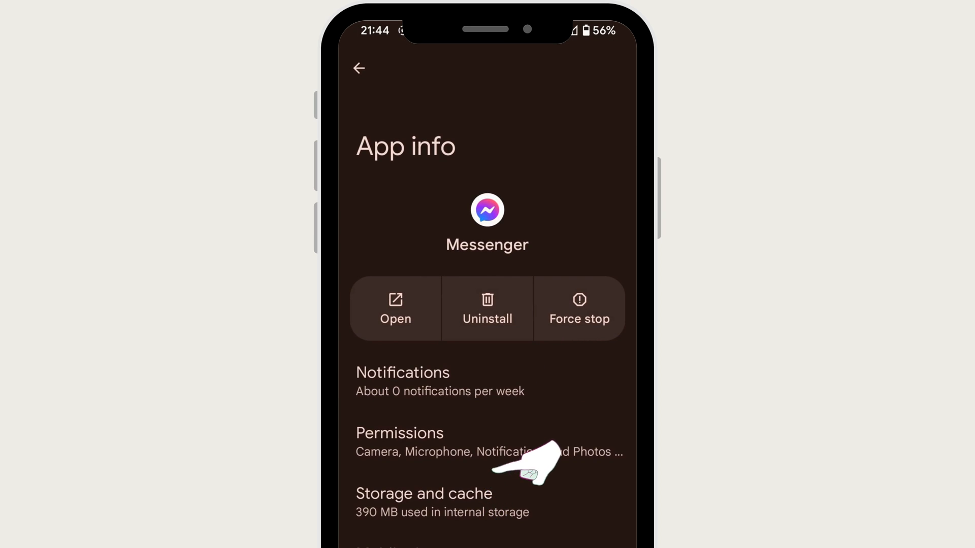
In Storage and cache, clear Messenger's cache, then clear storage and confirm Delete
click(424, 501)
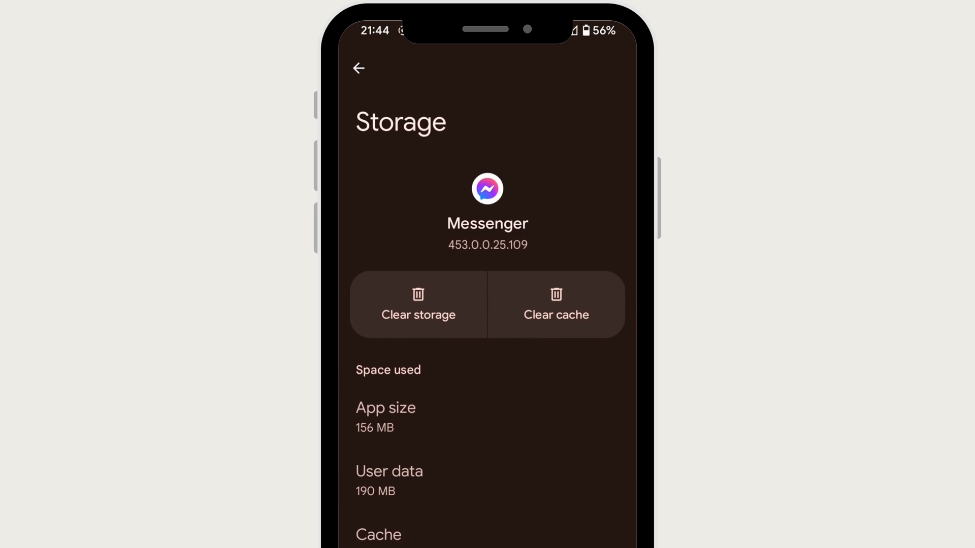
scroll(down, 3)
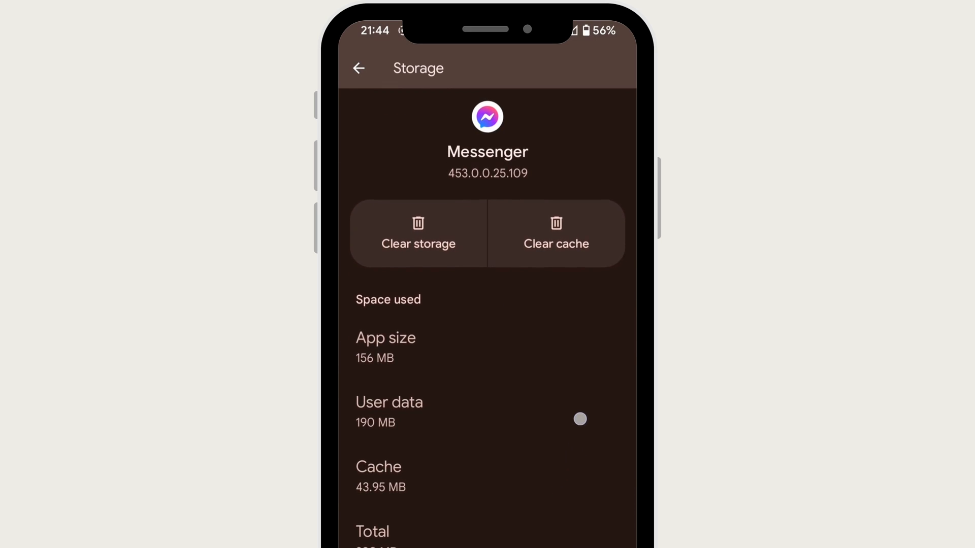
click(556, 233)
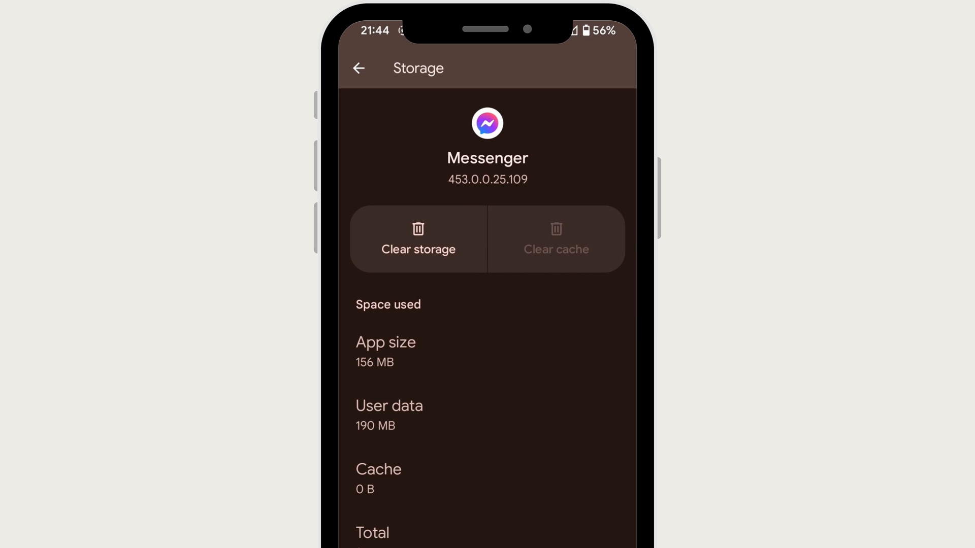
click(417, 240)
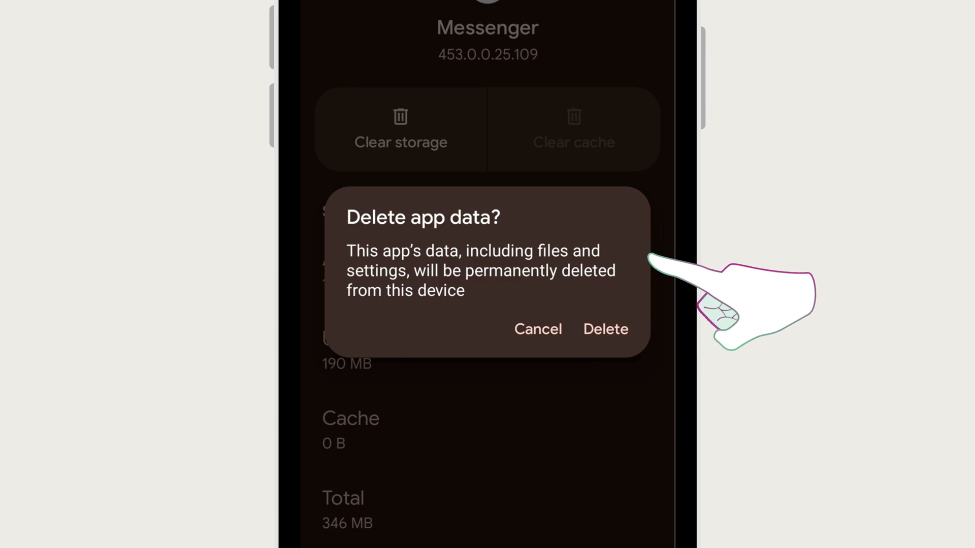
click(604, 329)
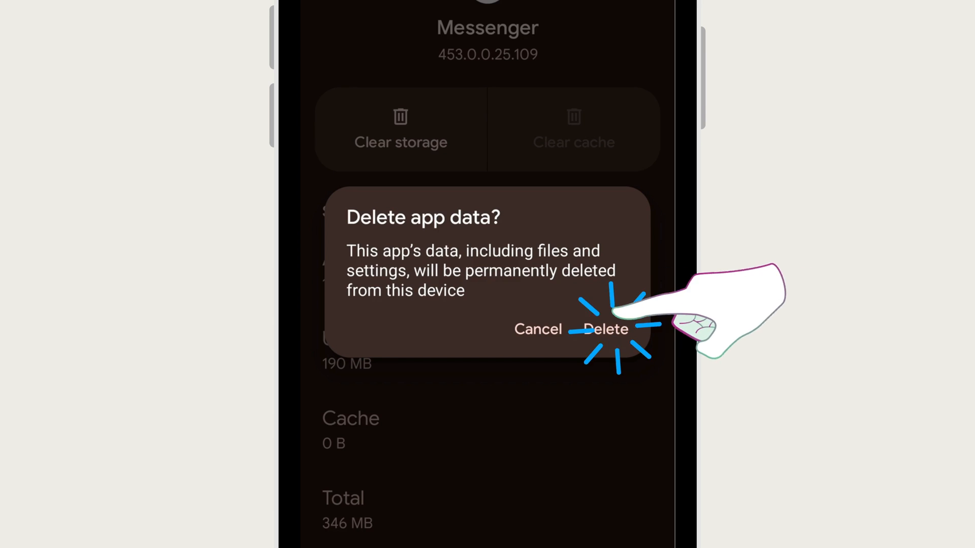
click(603, 329)
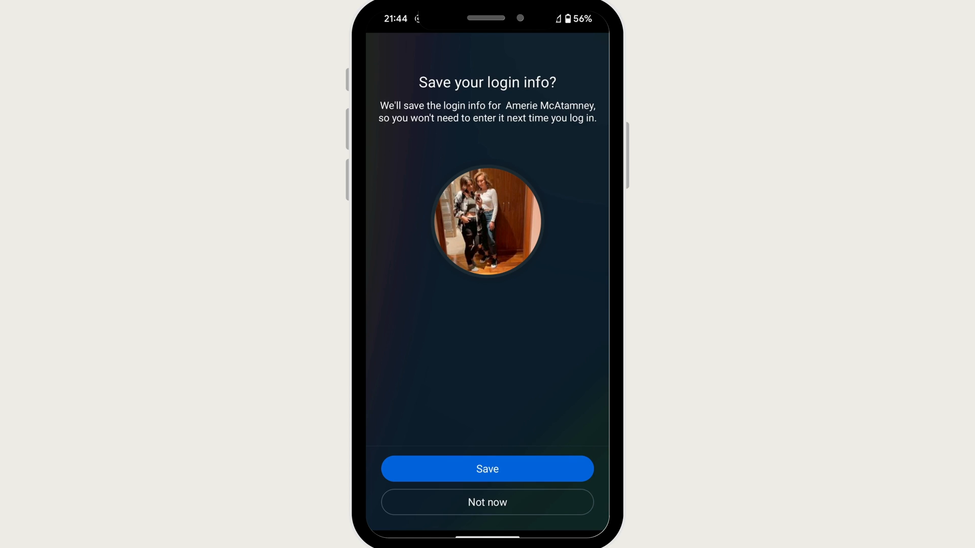
Decline saving login, skip chat-history sync, answer the notifications prompt to reach the chat list
click(487, 469)
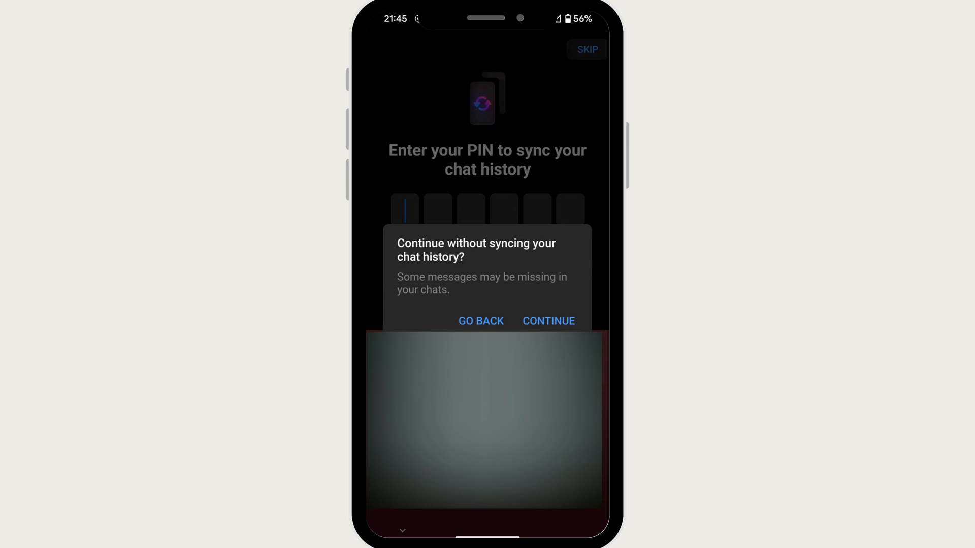
click(547, 321)
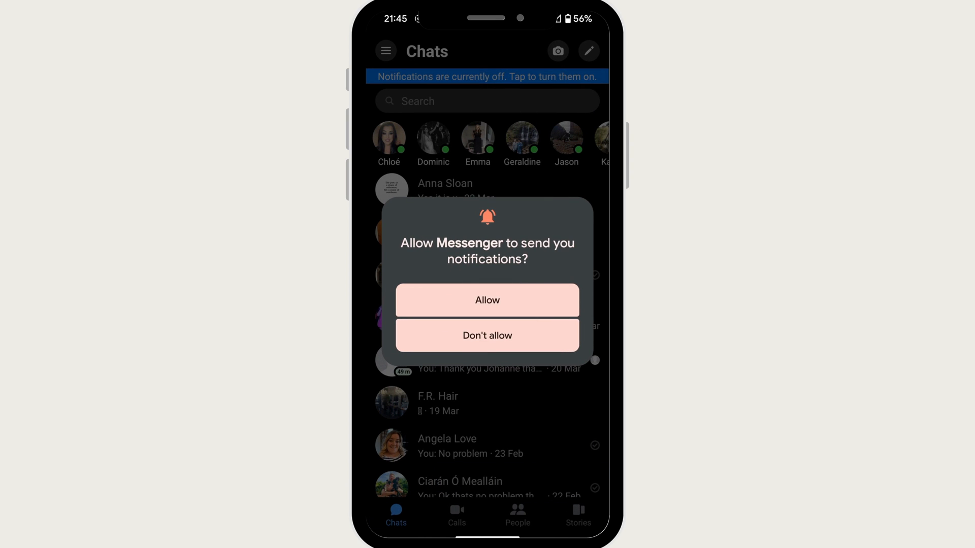
click(487, 301)
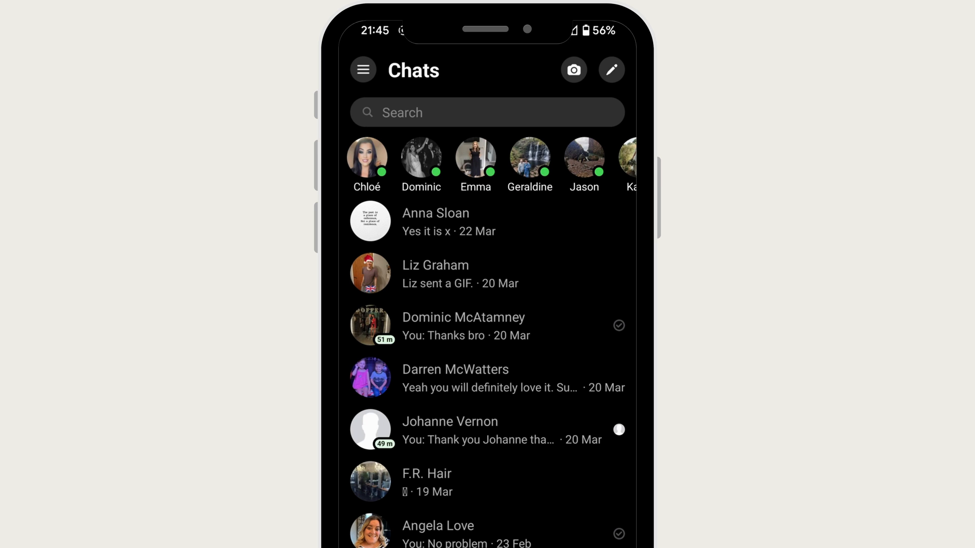
scroll(down, 3)
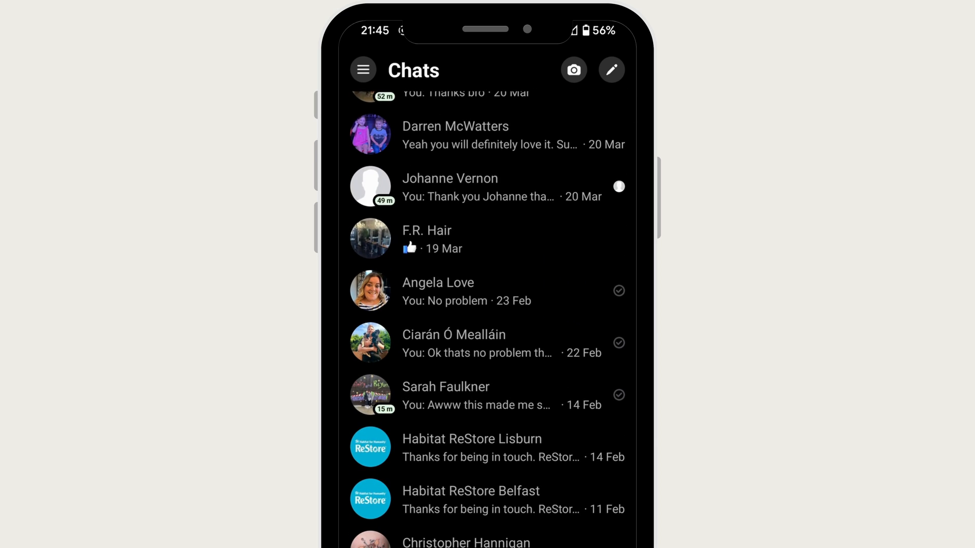
scroll(down, 3)
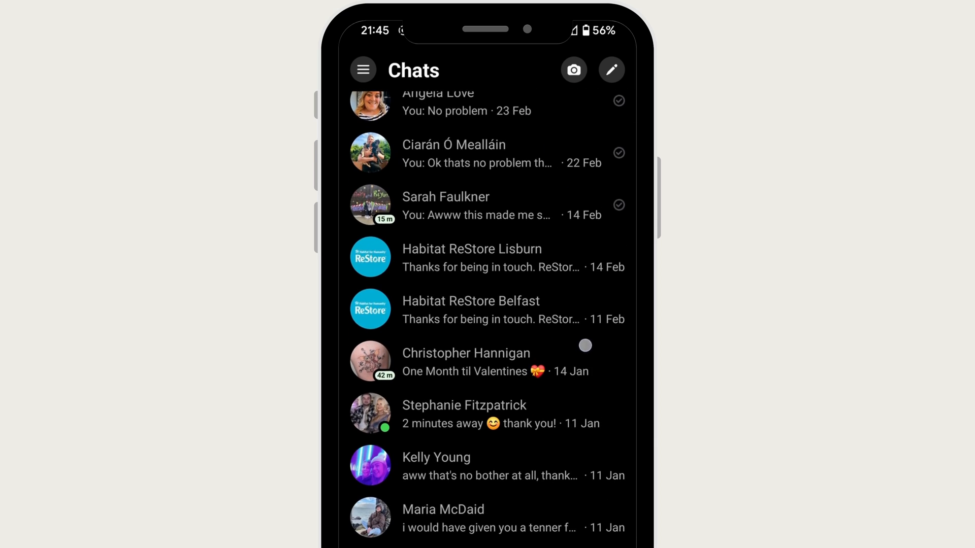